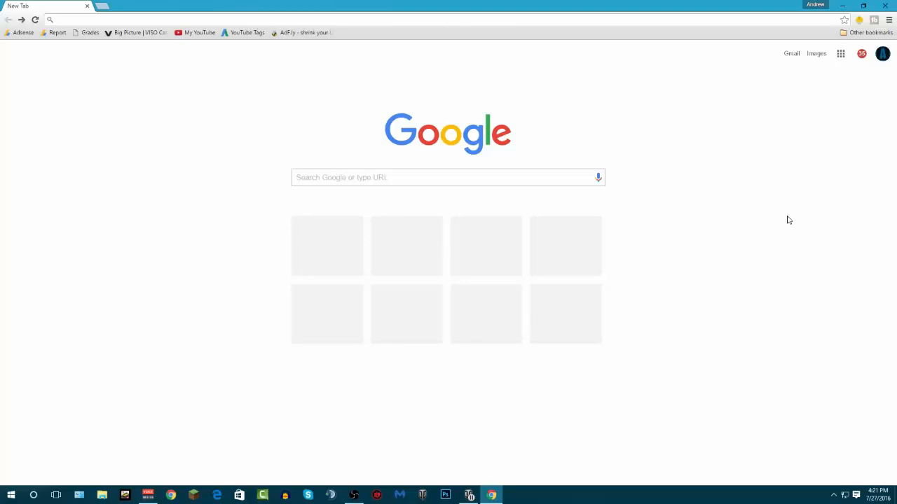
mouse_move(320, 199)
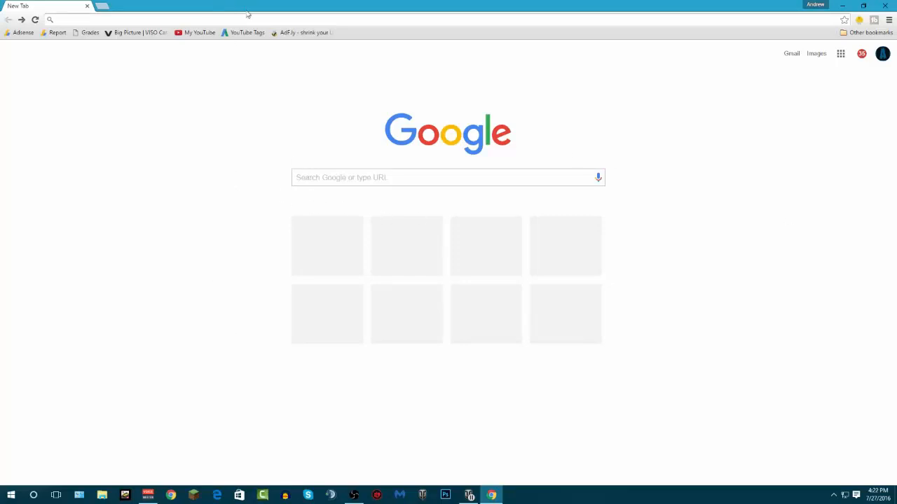
mouse_move(243, 63)
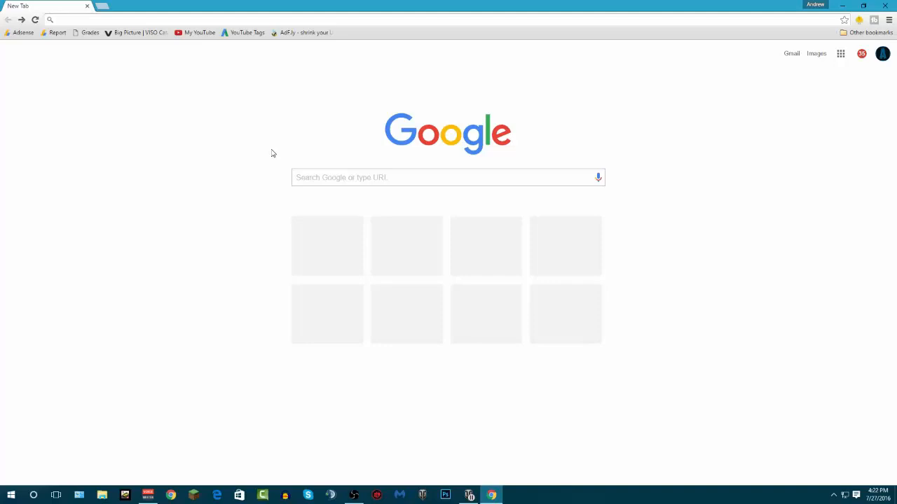
mouse_move(326, 106)
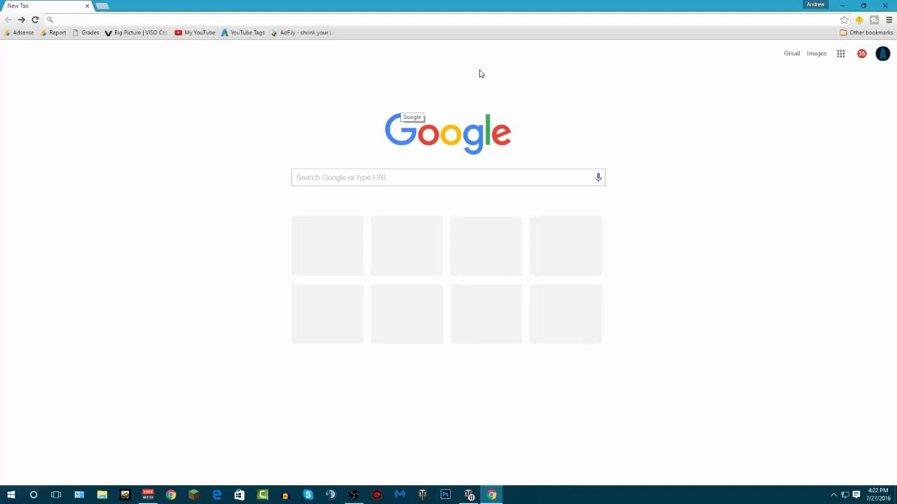
mouse_move(350, 119)
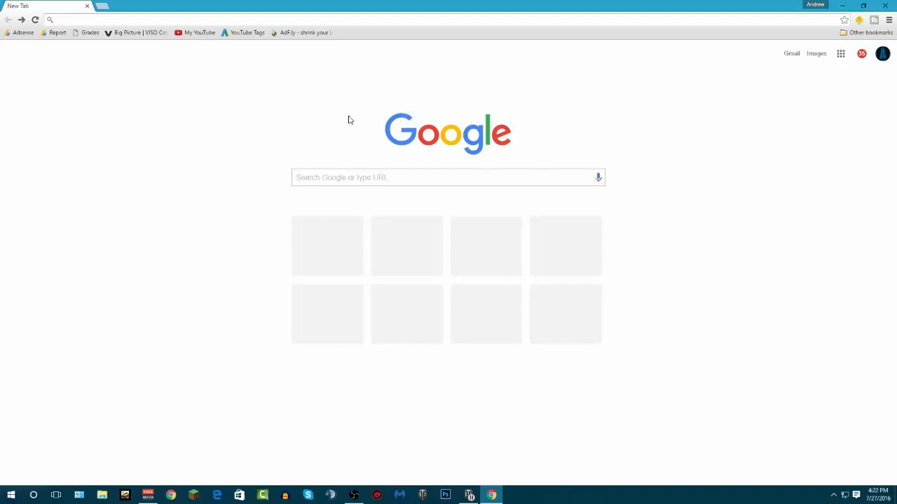
click(201, 19)
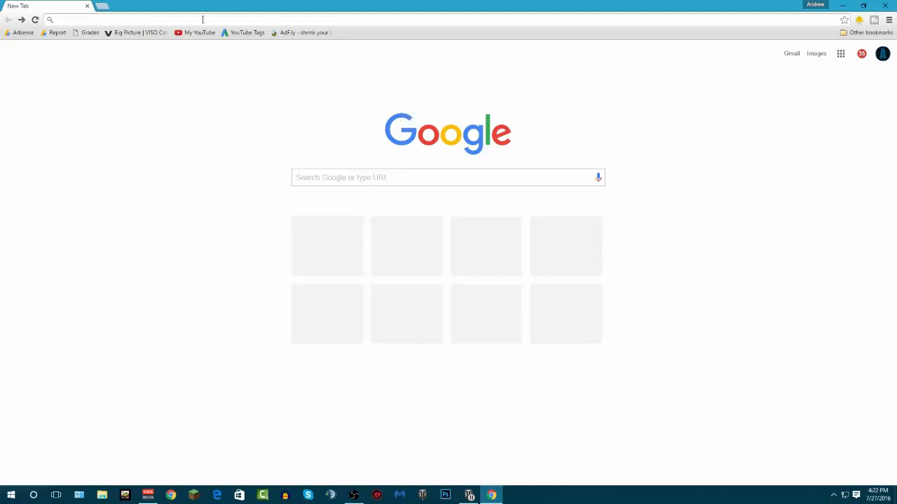
text(www.worldoftanks.com)
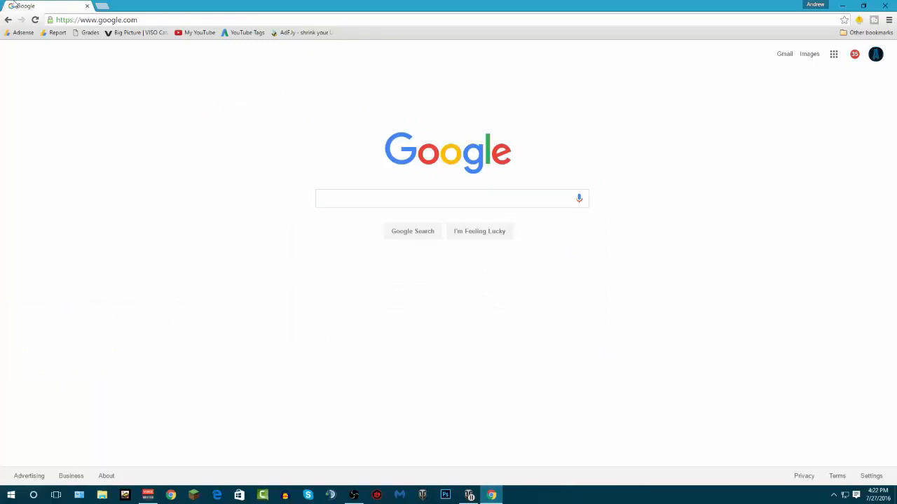
click(176, 19)
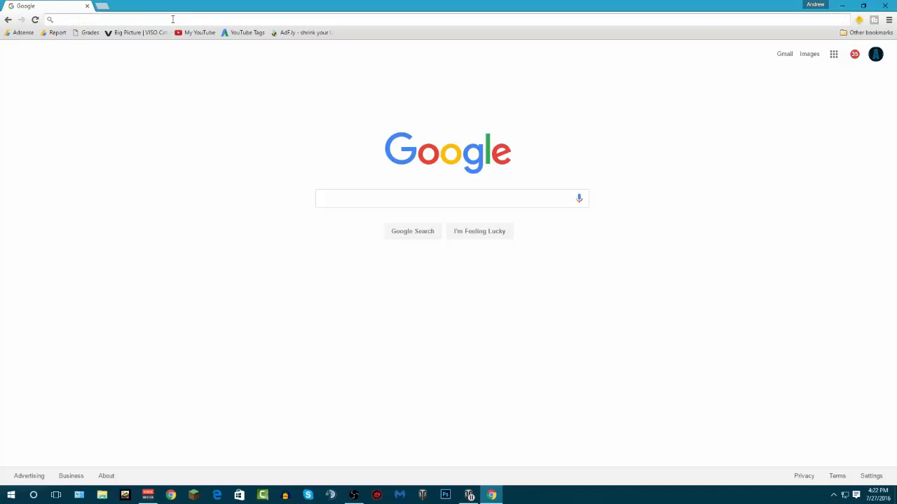
click(99, 7)
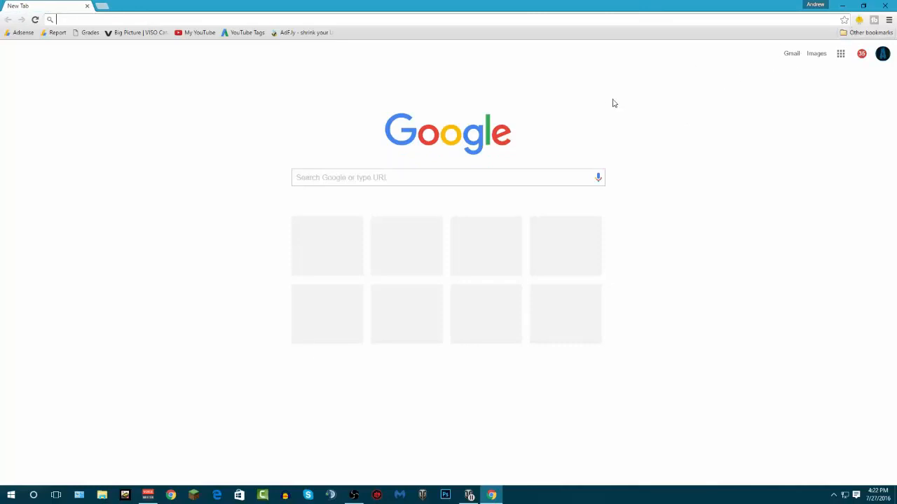
mouse_move(392, 348)
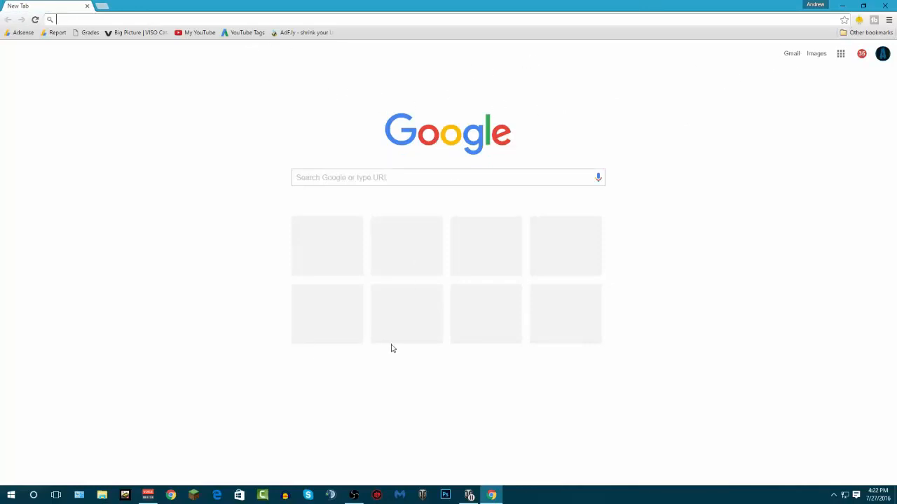
mouse_move(266, 370)
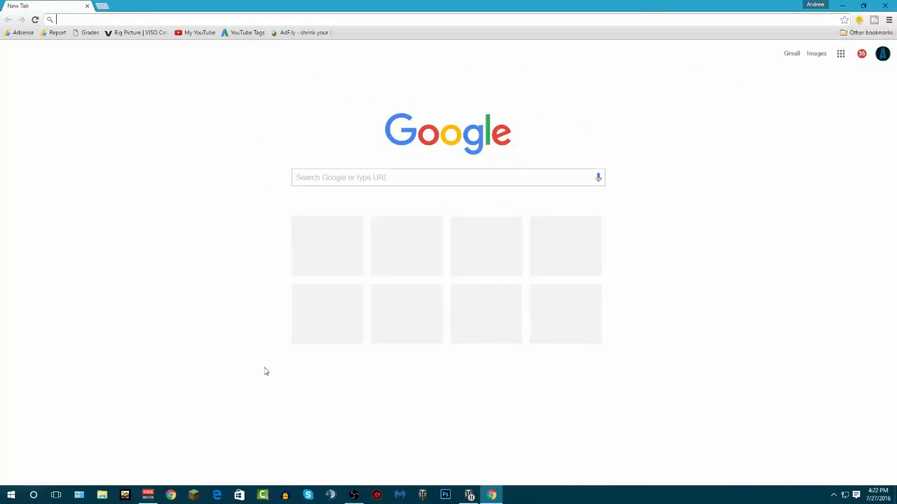
mouse_move(228, 59)
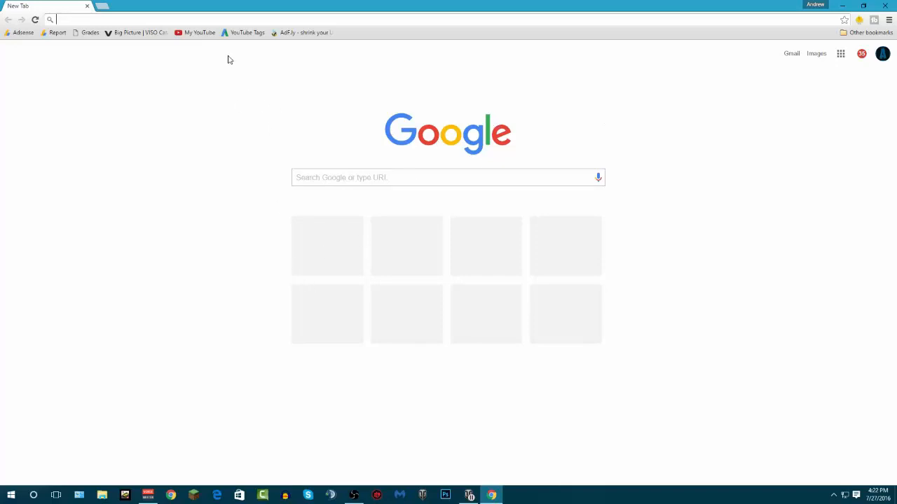
mouse_move(227, 70)
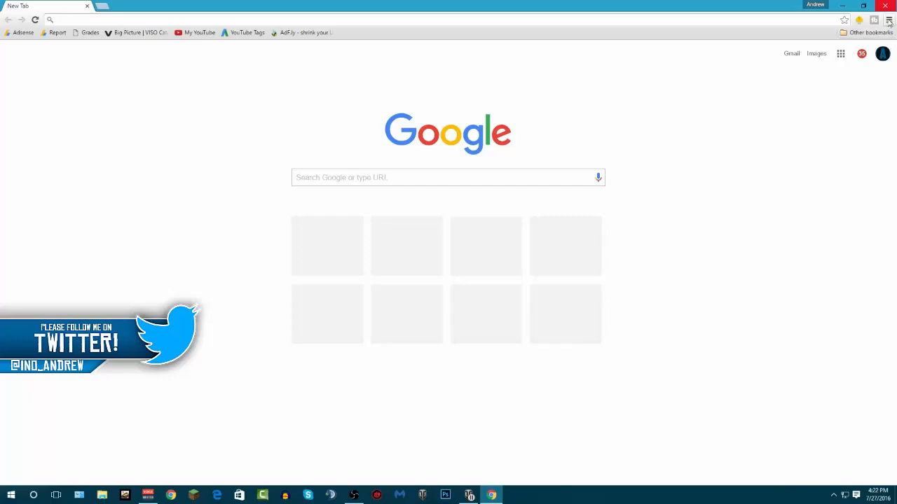
Step: Reach the browser Settings page from the Chrome main menu
click(892, 20)
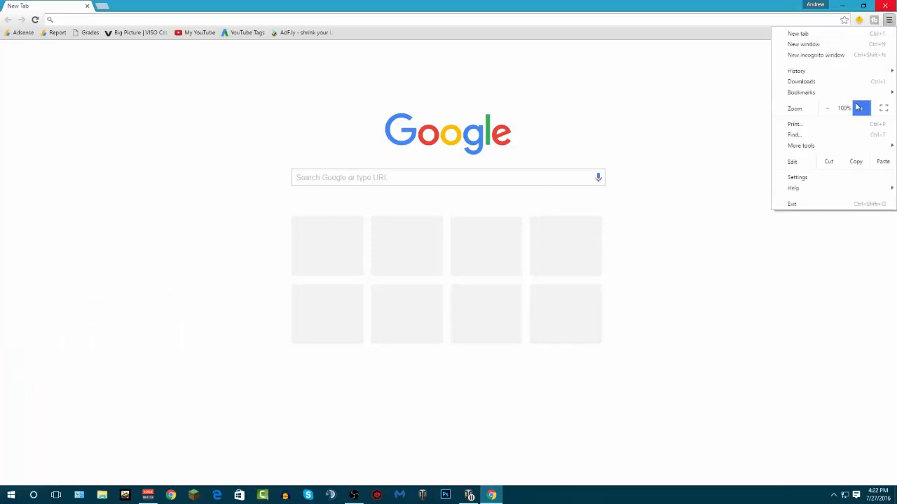
mouse_move(807, 178)
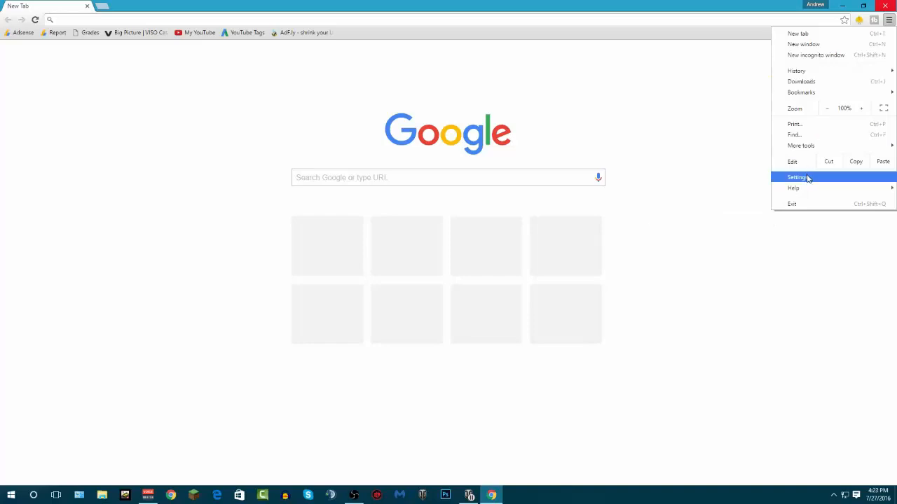
click(795, 177)
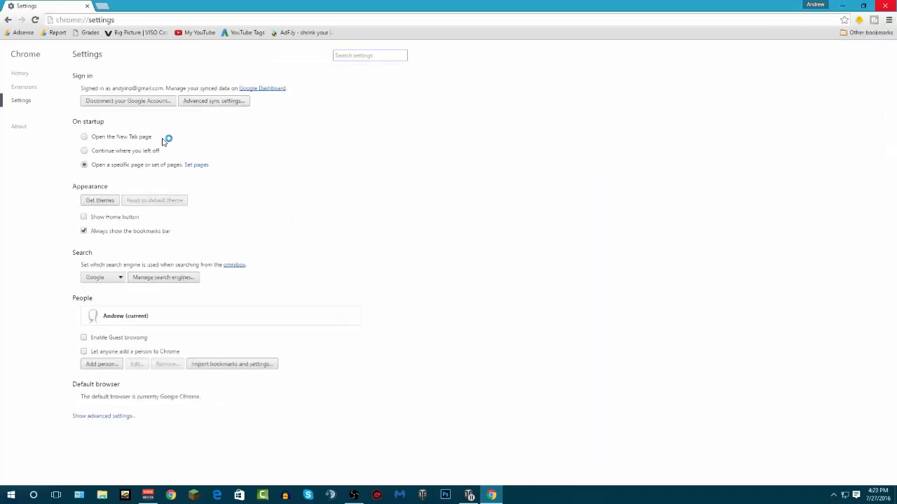
mouse_move(454, 74)
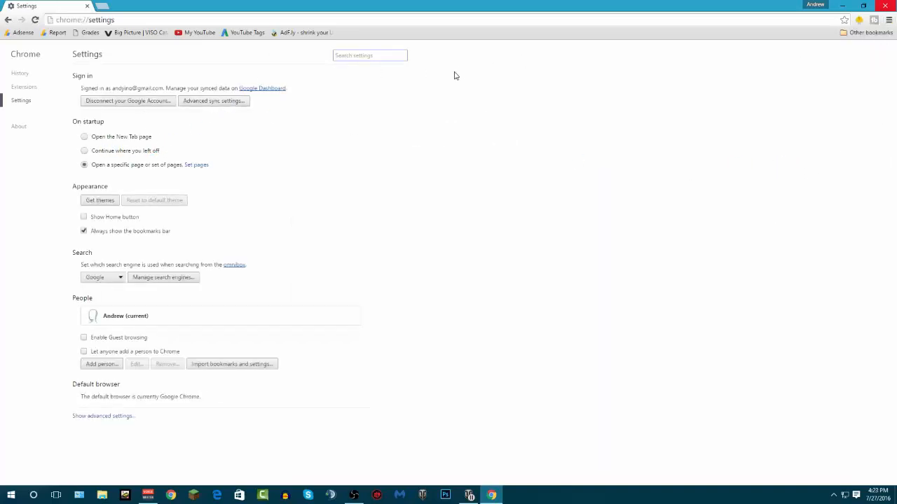
mouse_move(97, 149)
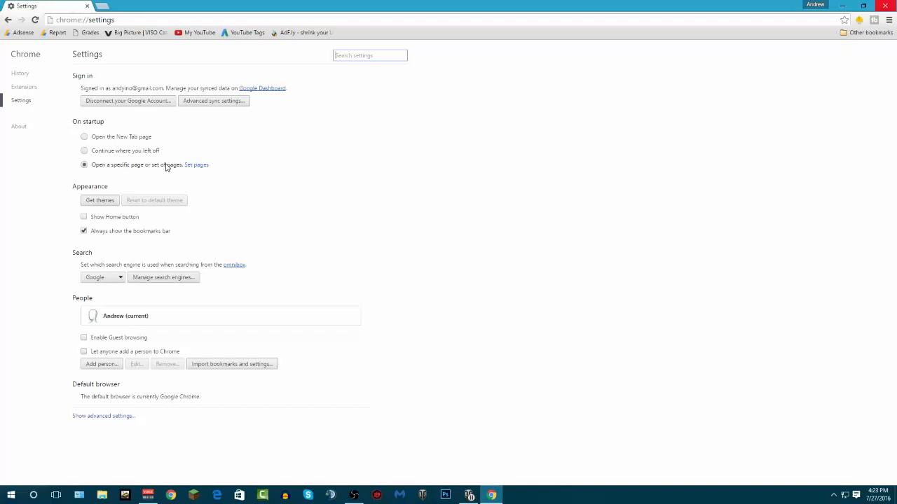
Step: Set On startup to 'Open the New Tab page' instead of a specific set of pages
click(196, 165)
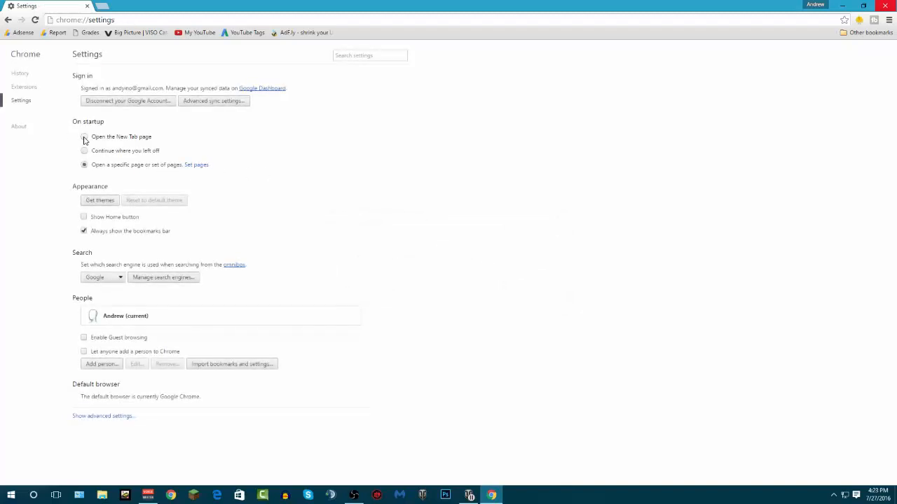
click(84, 137)
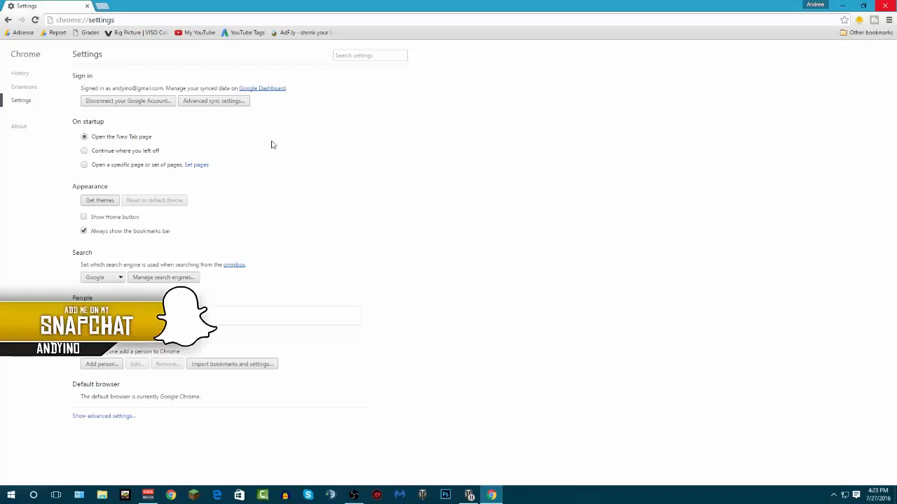
mouse_move(51, 153)
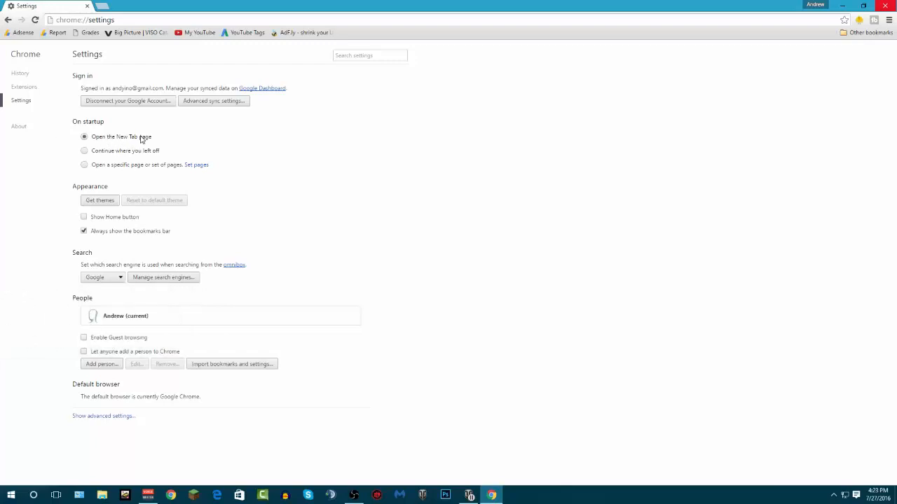
mouse_move(87, 128)
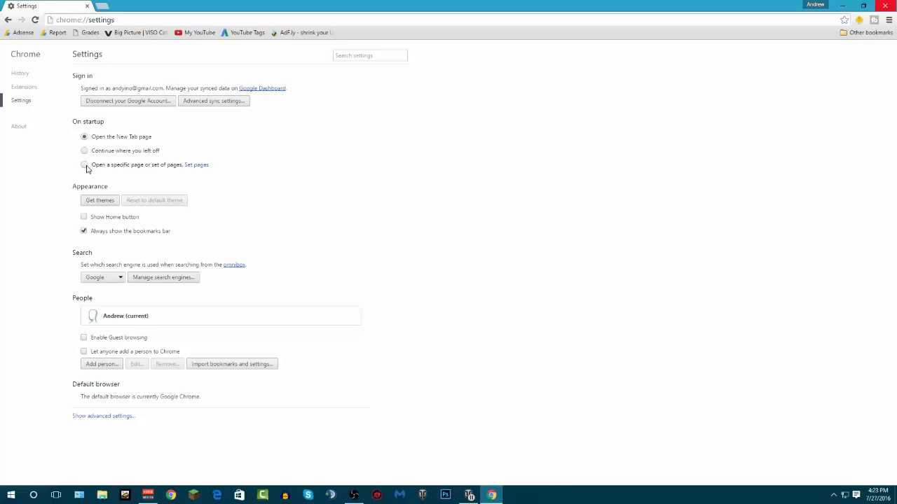
mouse_move(95, 131)
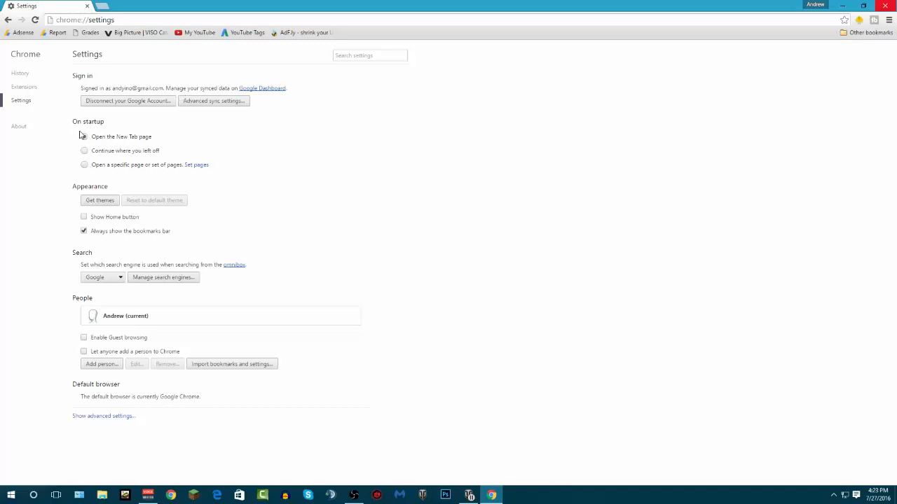
click(84, 138)
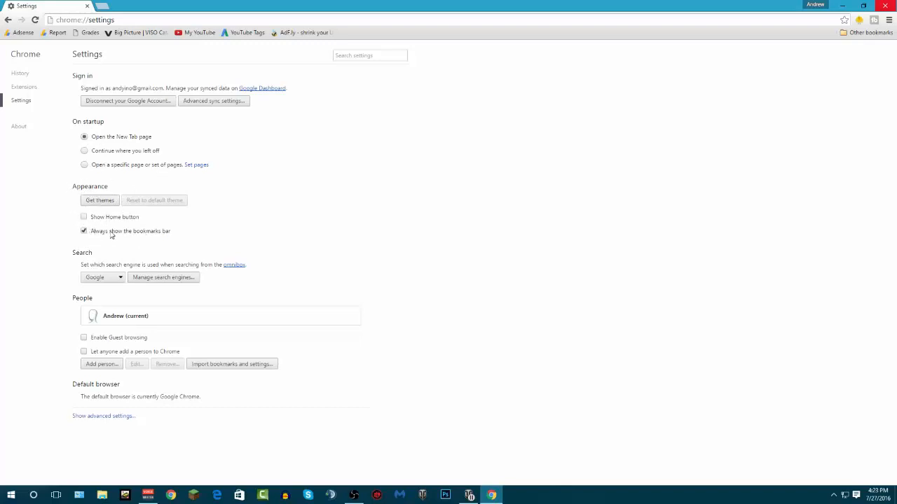
Step: Uncheck 'Always show the bookmarks bar' and go to Get themes in the Web Store
click(84, 232)
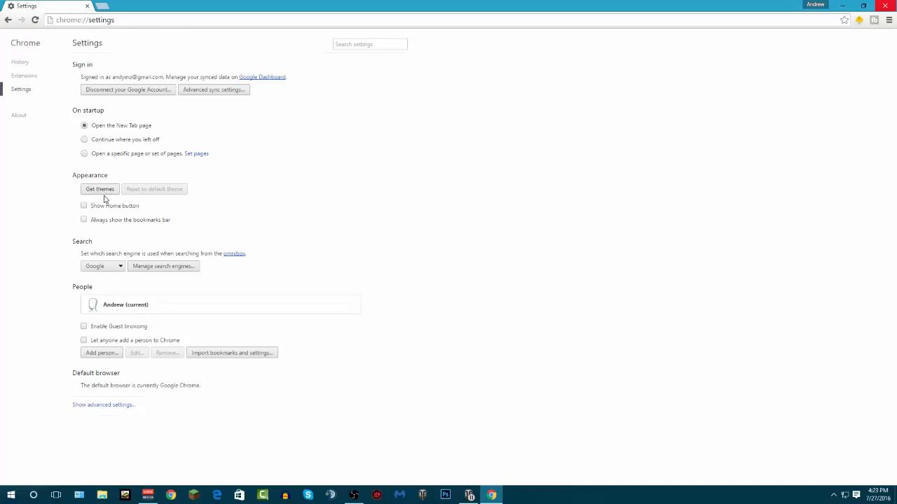
click(84, 206)
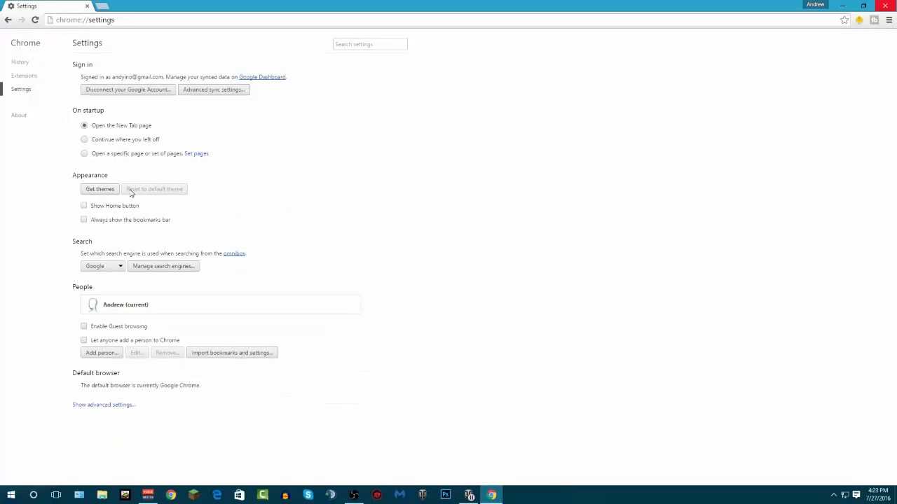
click(100, 187)
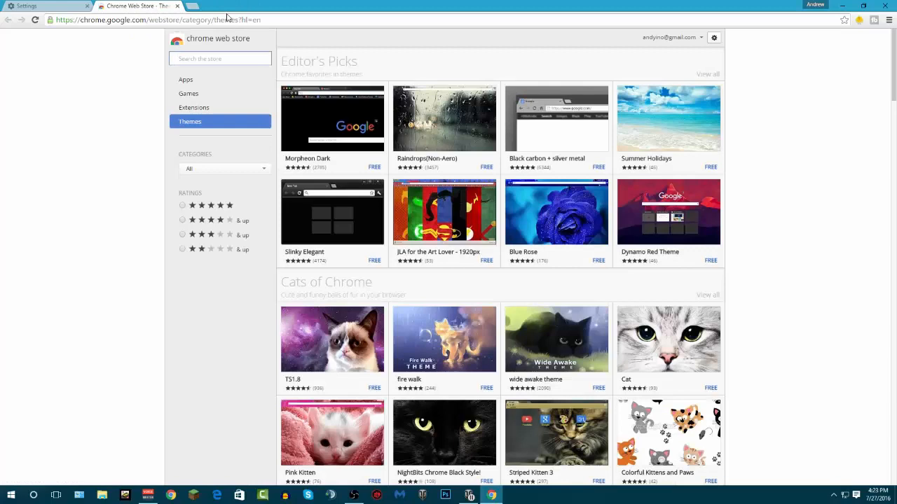
mouse_move(600, 197)
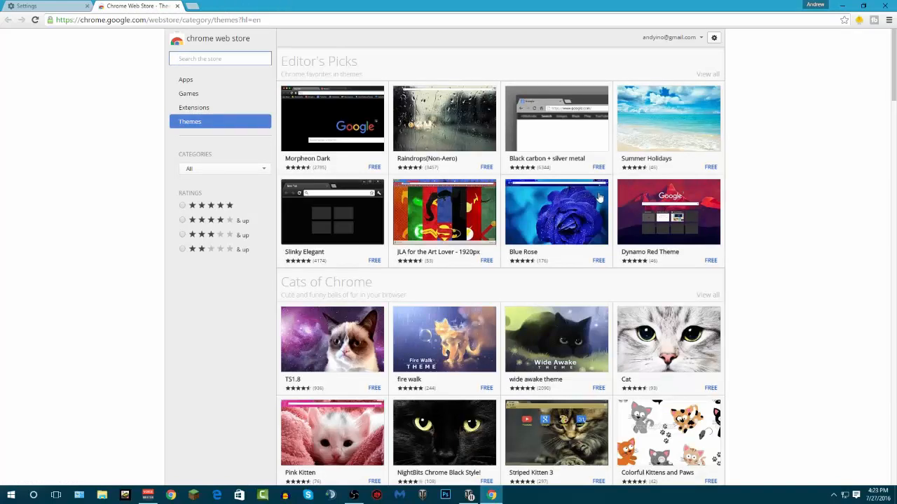
Step: Scroll the Themes gallery to Superhero Sketches, preview the Deadpool [FVD] details, then close them
scroll(down, 3)
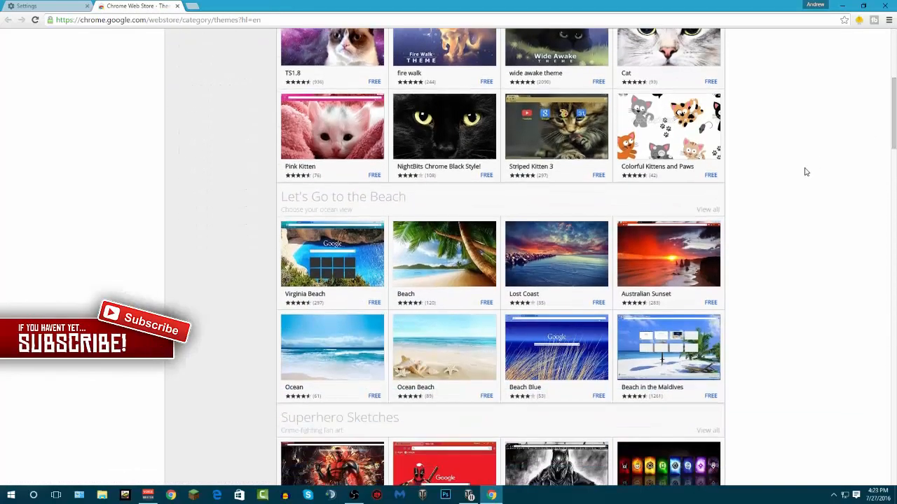
scroll(down, 3)
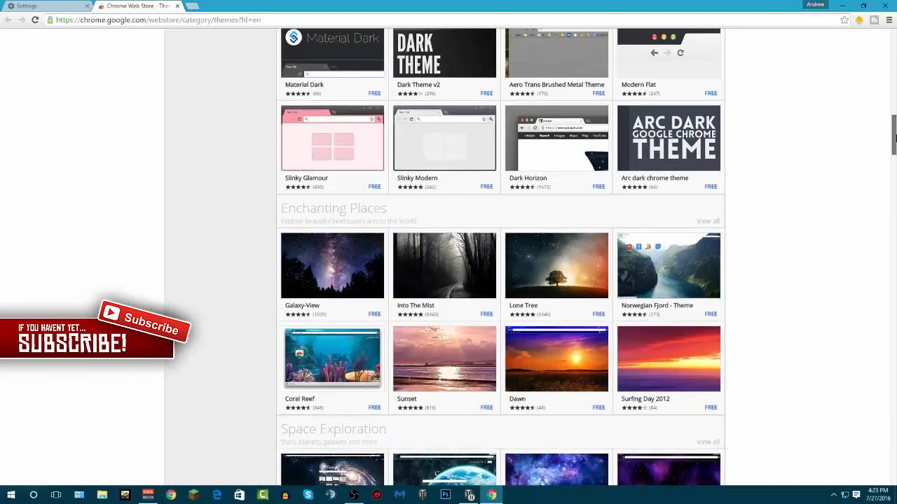
scroll(up, 3)
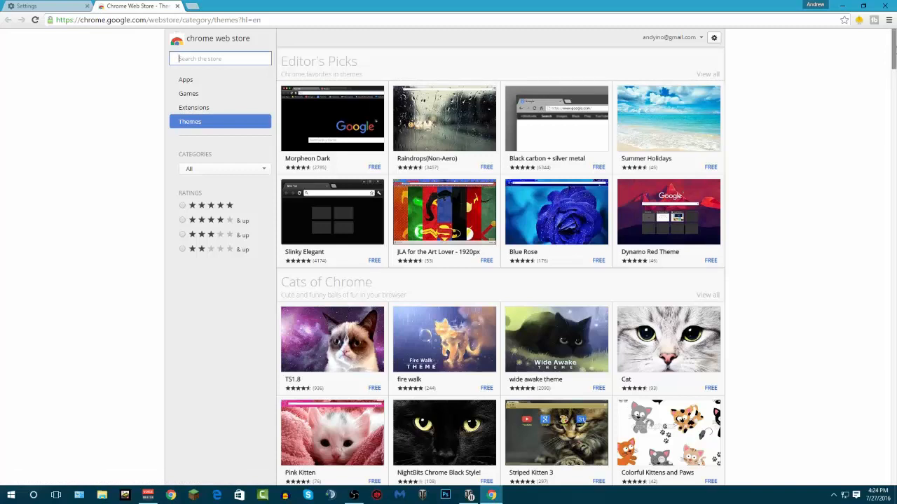
scroll(down, 3)
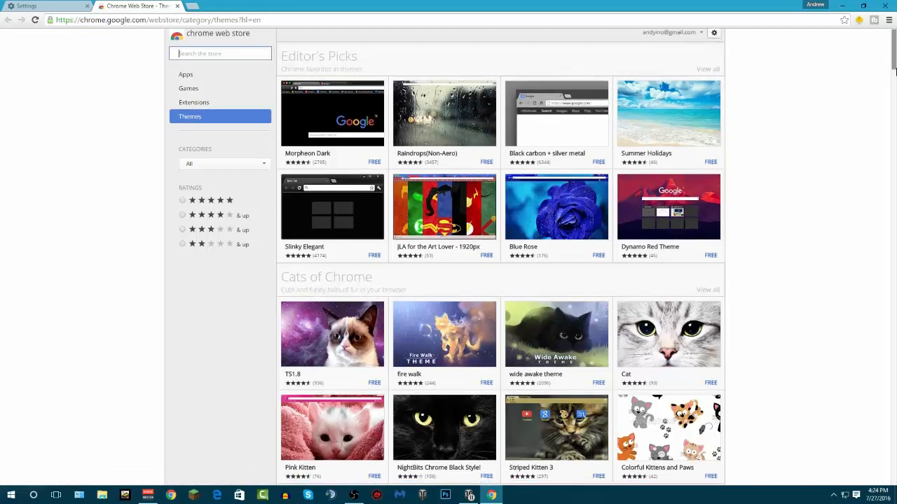
mouse_move(893, 59)
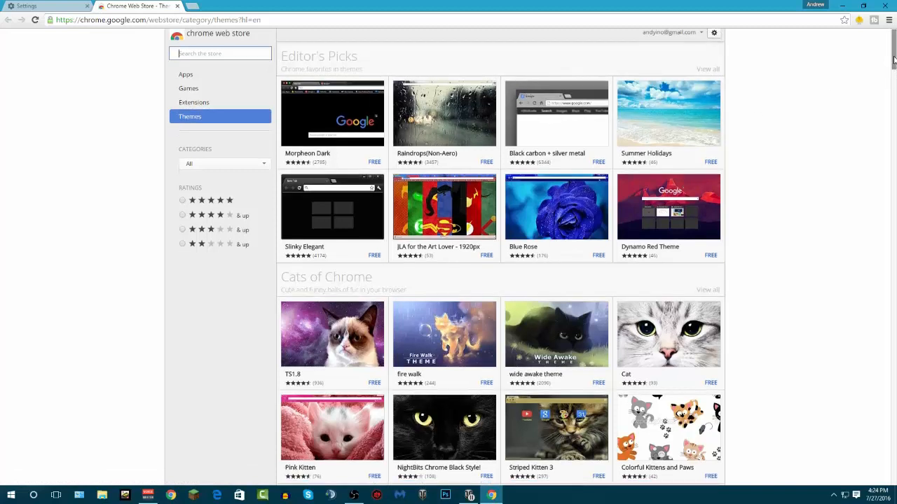
scroll(down, 3)
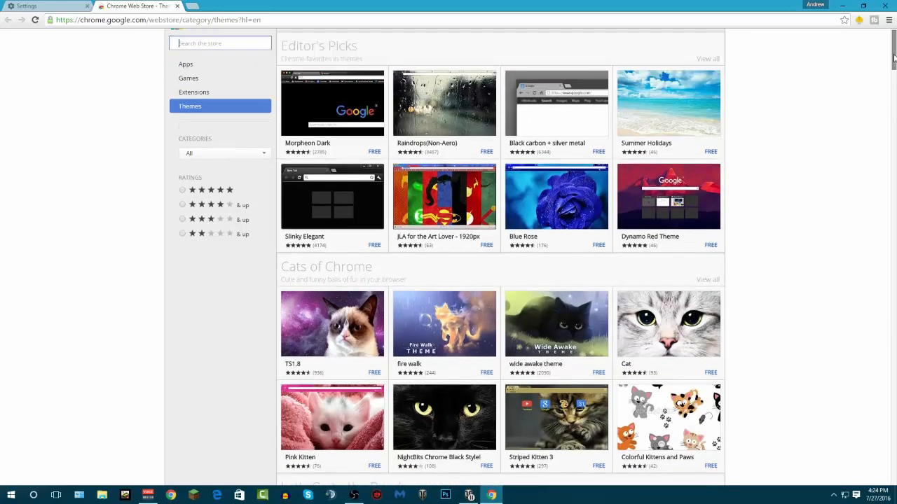
scroll(down, 3)
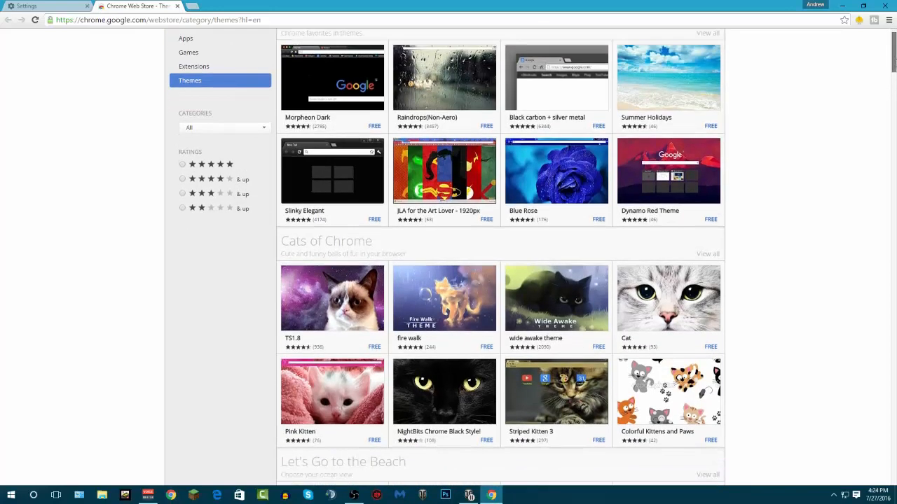
scroll(down, 3)
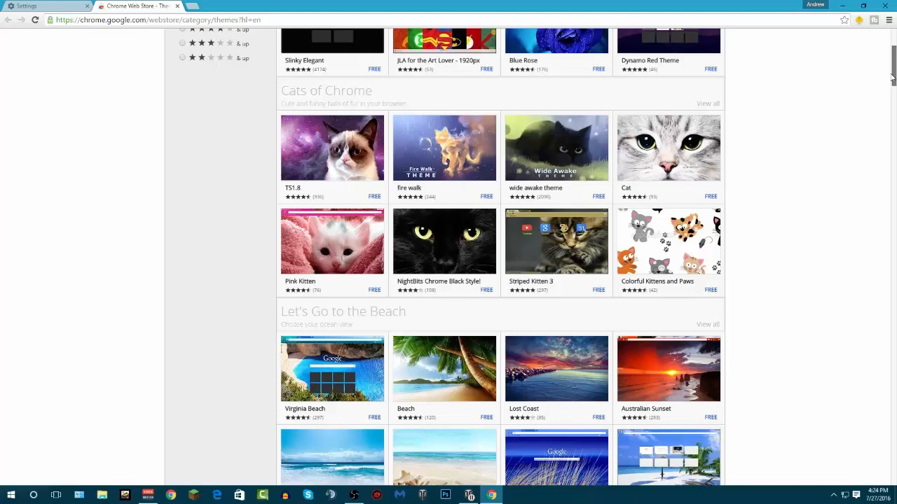
scroll(down, 3)
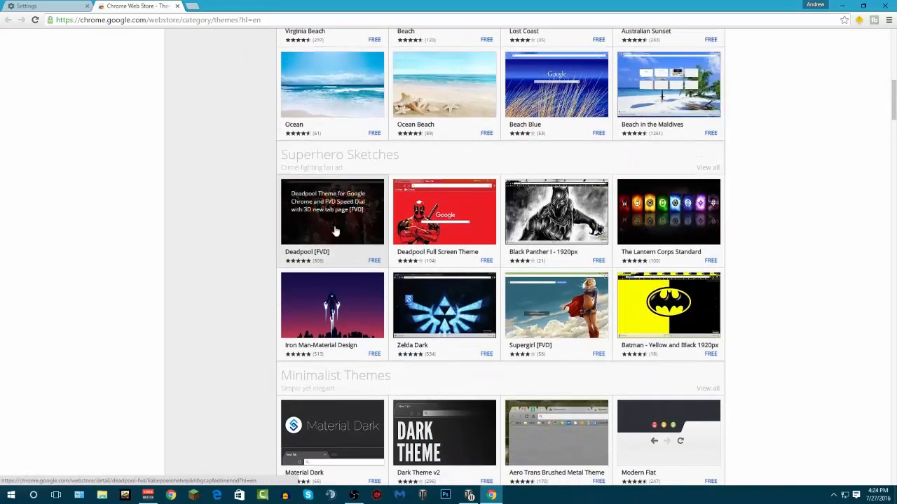
click(333, 211)
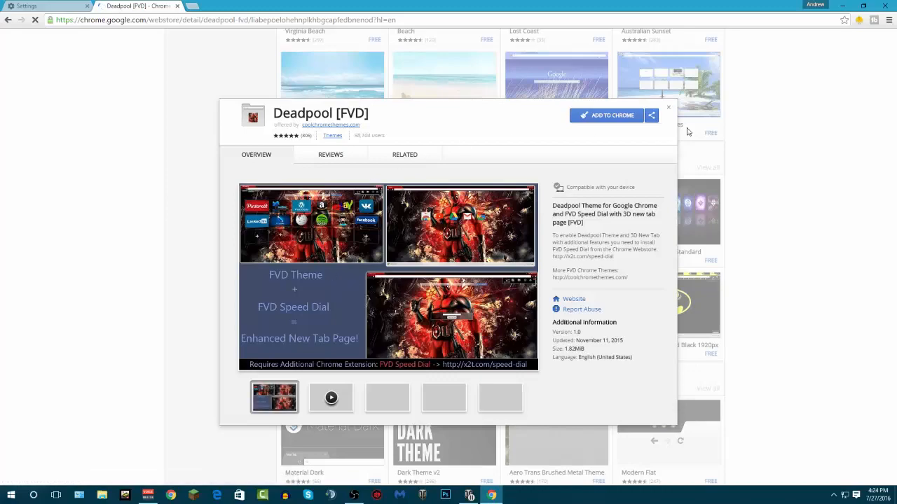
click(667, 106)
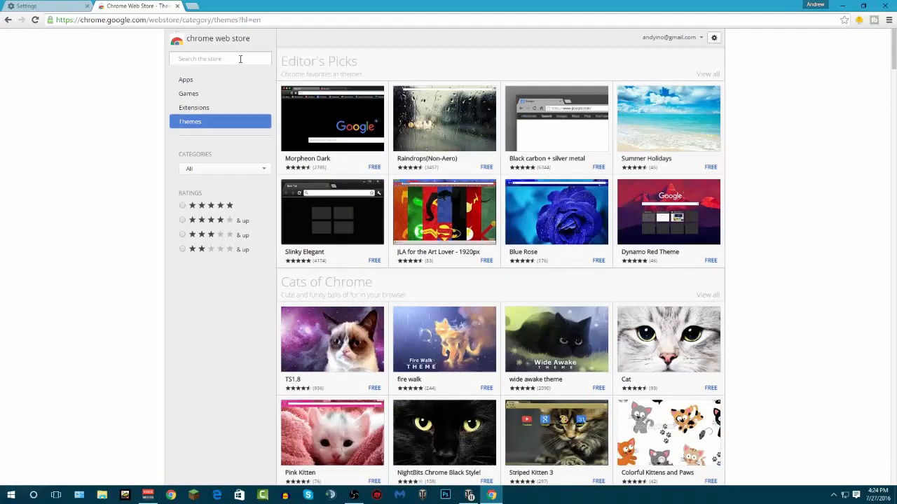
Step: Search 'deadpool' filtered to Themes, then return via Home to the Themes category at Superhero Sketches
text(deadpool)
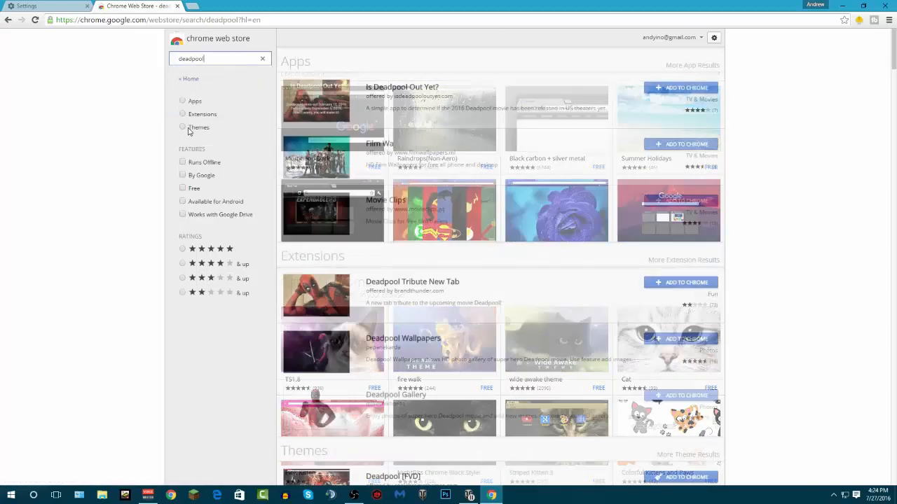
click(182, 126)
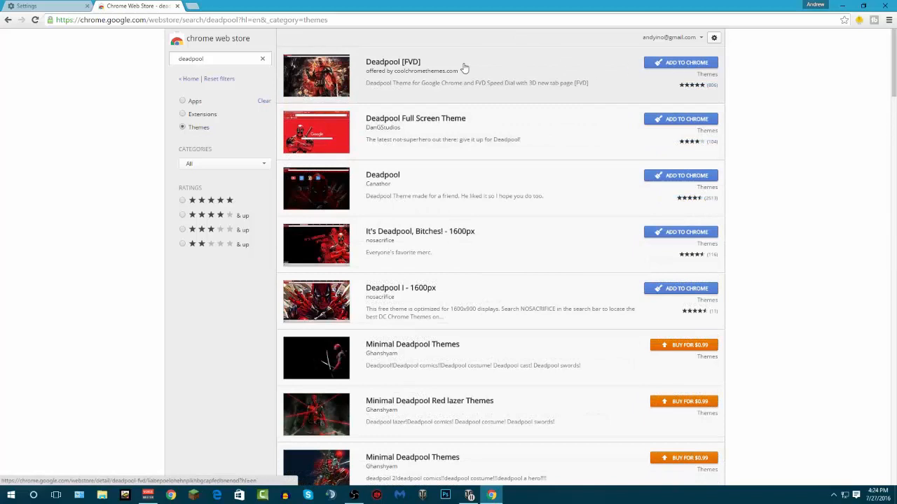
mouse_move(210, 54)
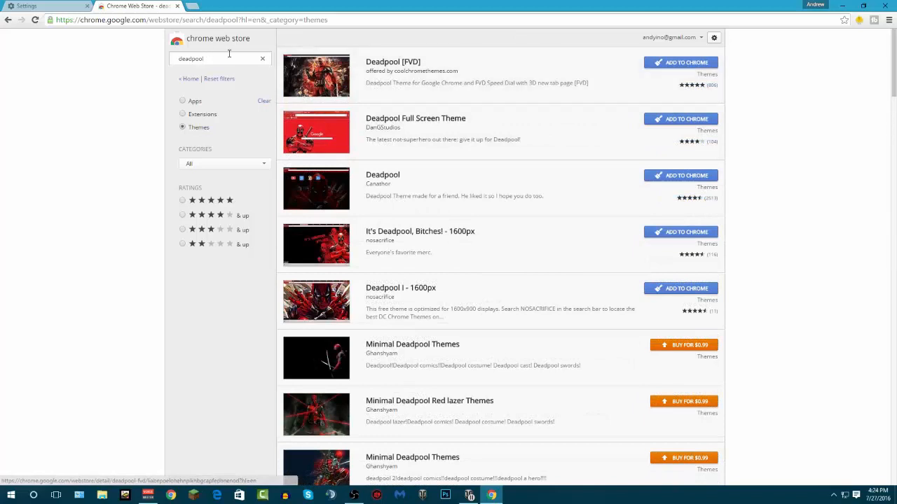
click(261, 59)
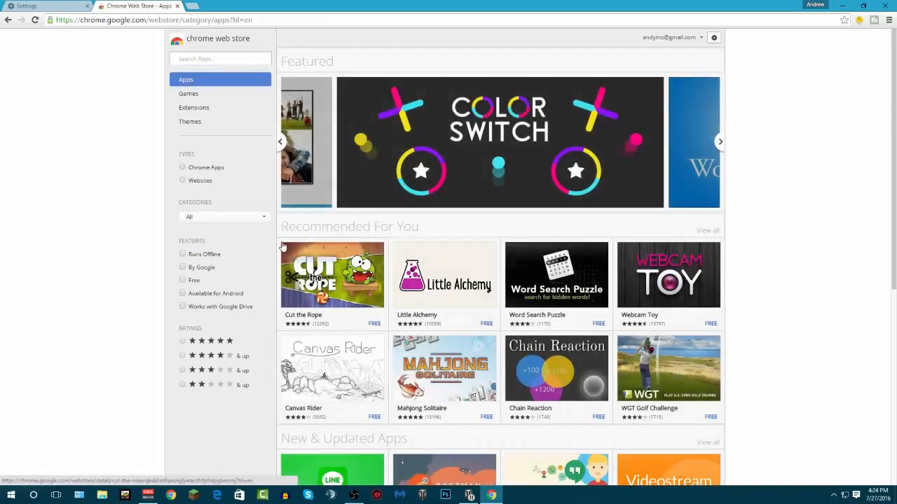
click(190, 120)
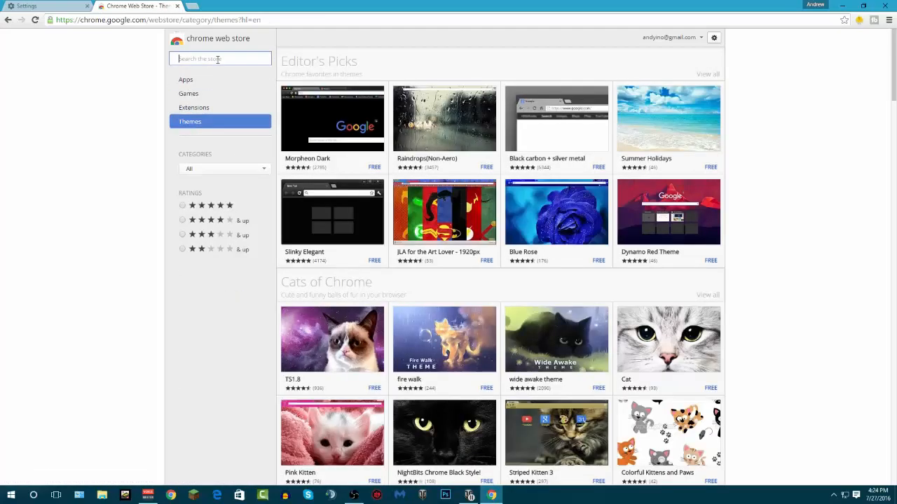
scroll(down, 3)
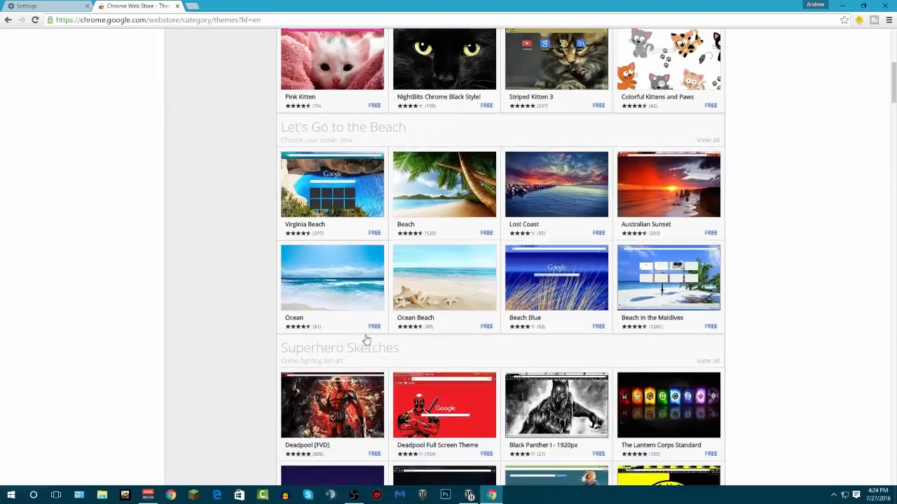
Step: Install the Deadpool [FVD] theme with Add to Chrome, view its previews, then minimize the window
click(333, 406)
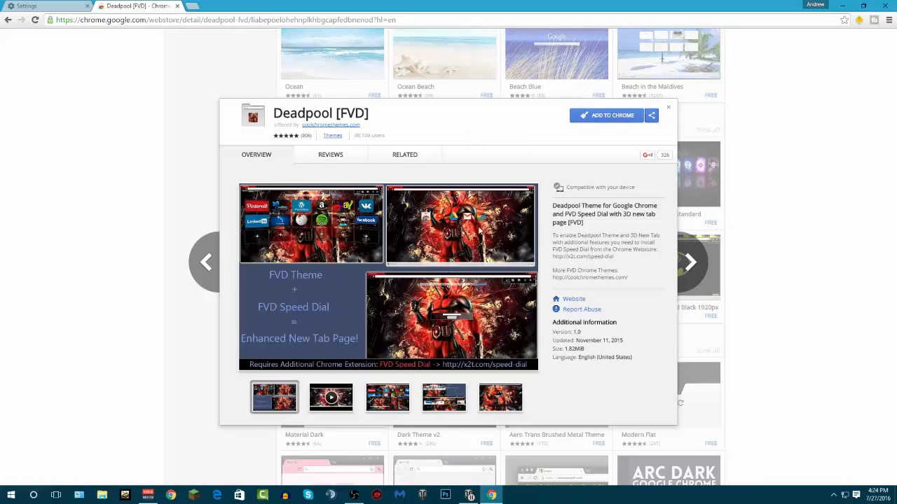
click(619, 115)
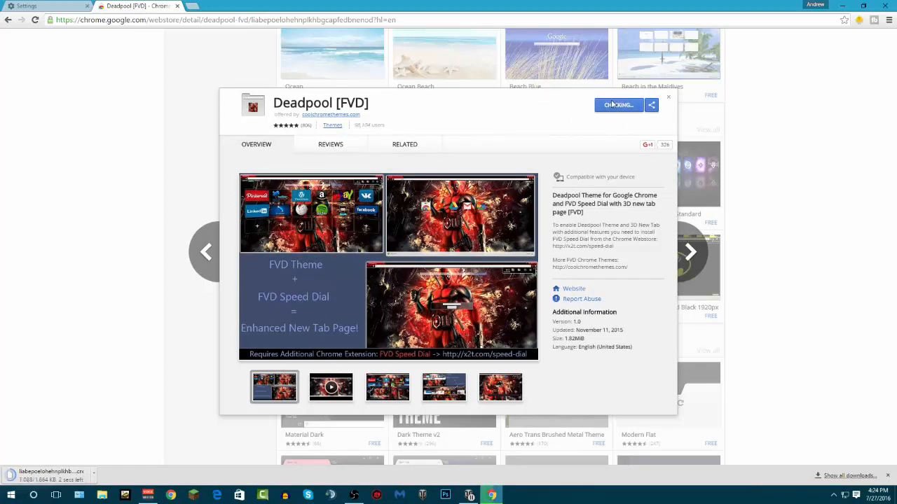
click(331, 387)
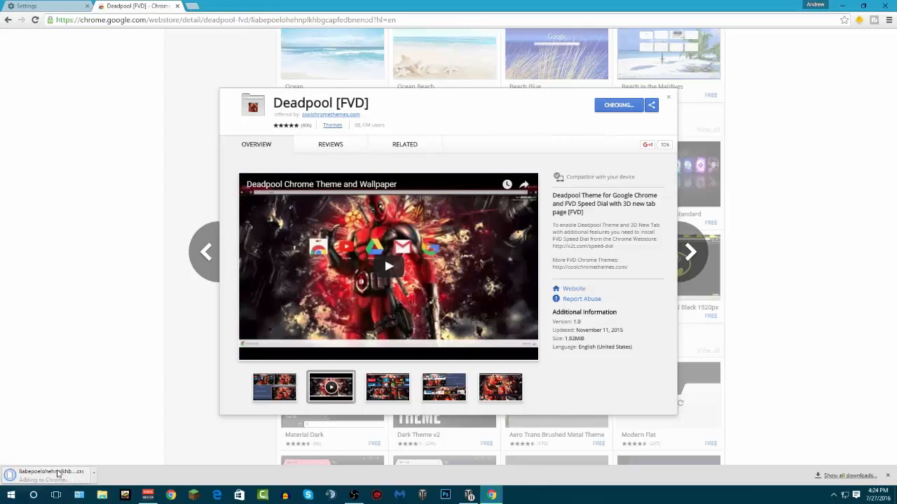
mouse_move(88, 471)
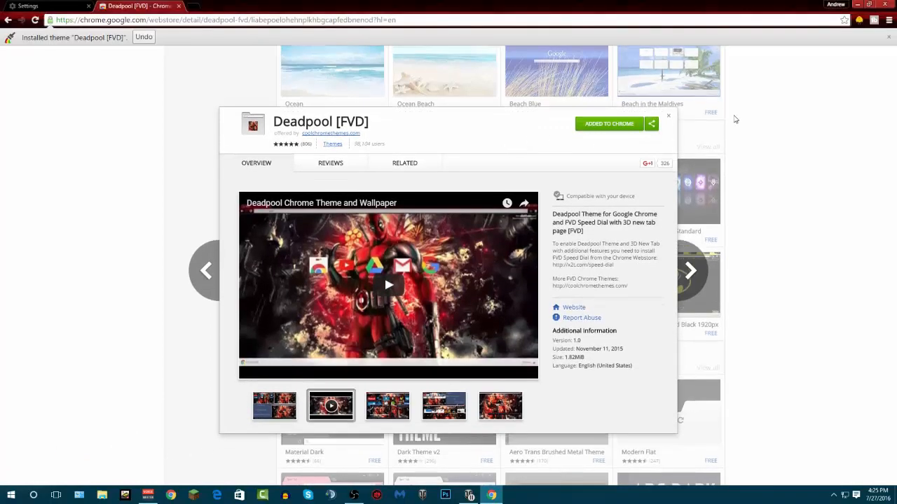
mouse_move(597, 140)
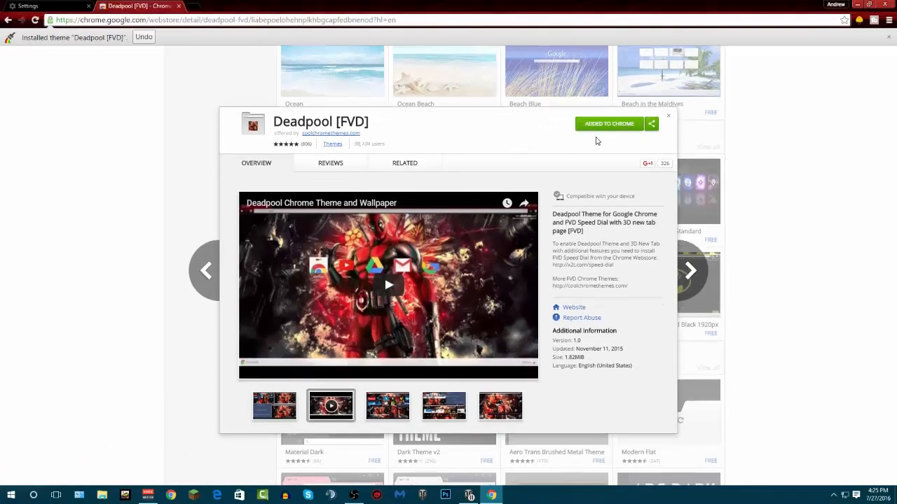
click(386, 405)
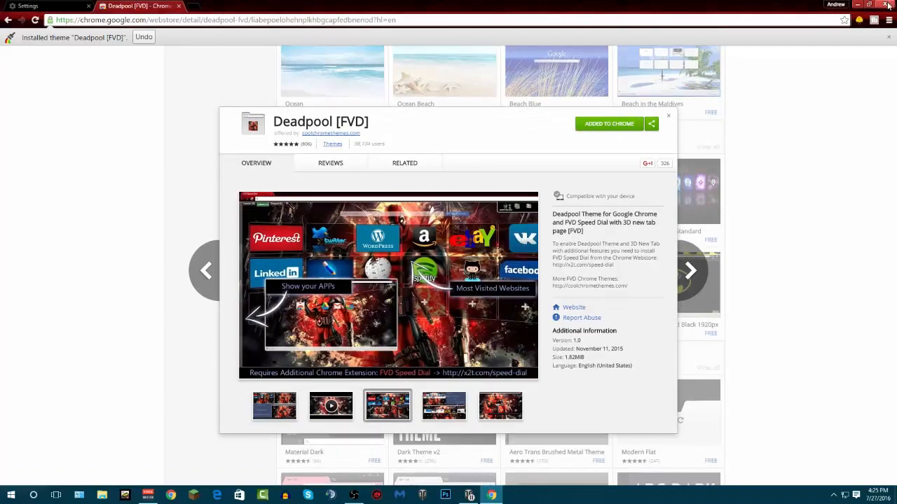
click(888, 3)
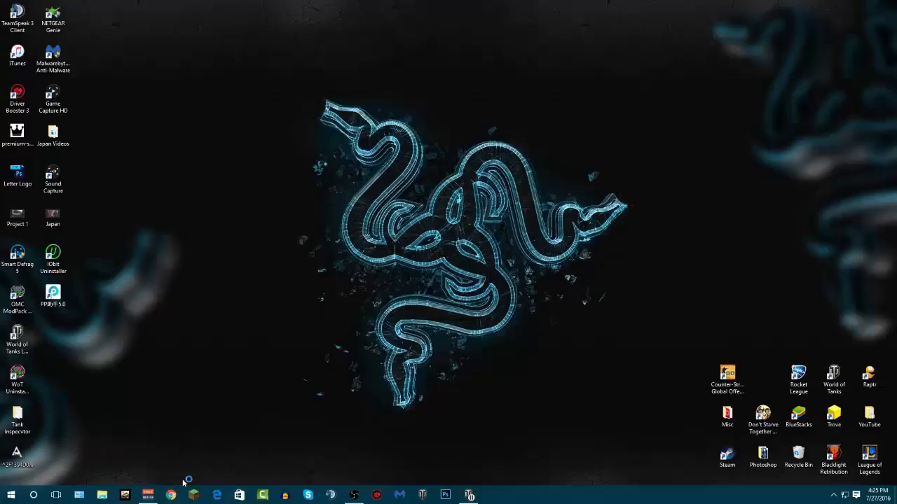
Step: Bring up a new Chrome window from the taskbar showing the Deadpool-themed New Tab page
click(168, 493)
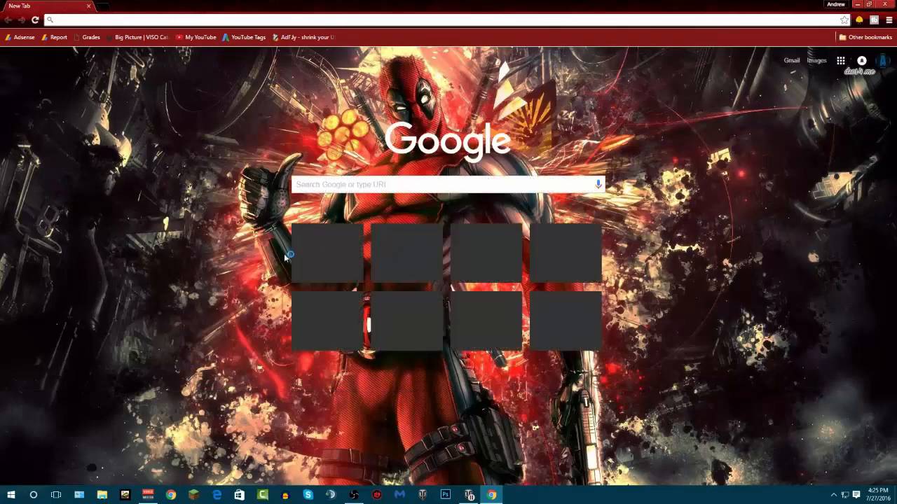
mouse_move(807, 87)
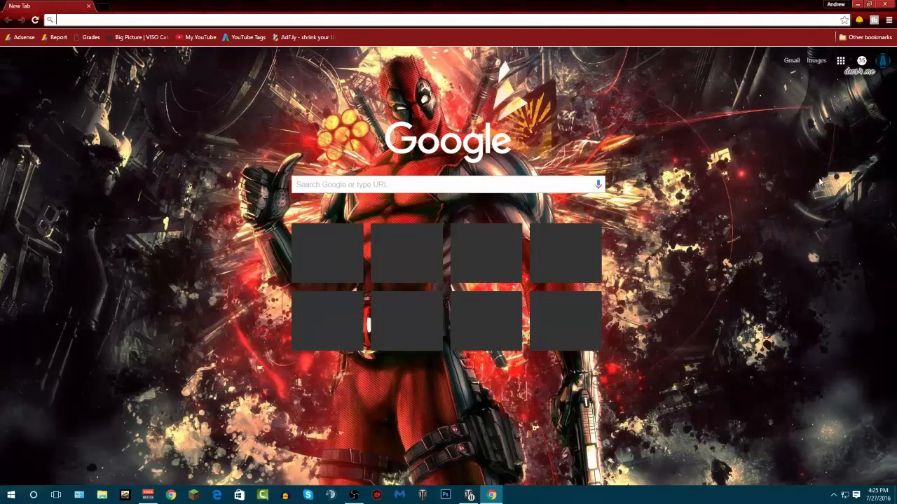
mouse_move(107, 4)
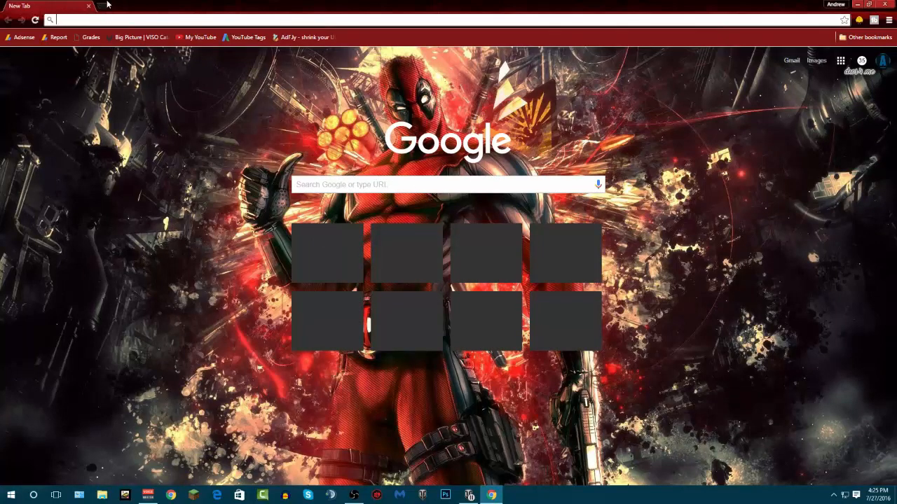
mouse_move(393, 92)
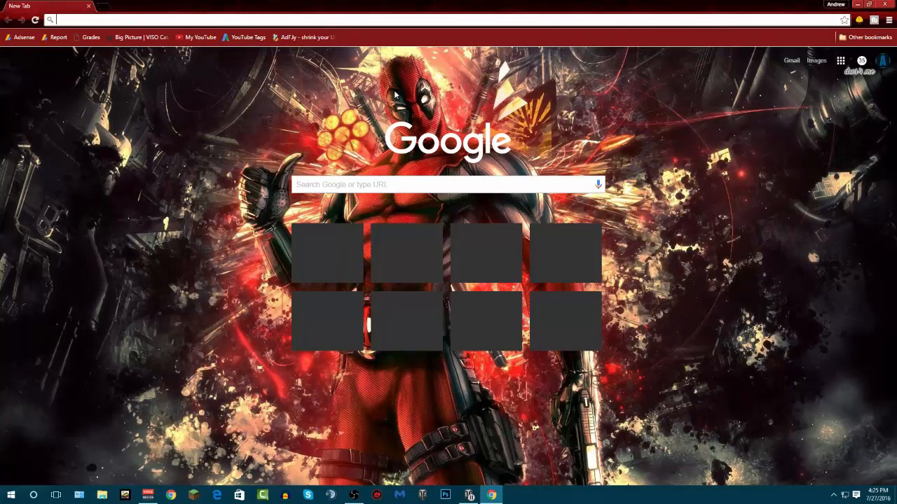
mouse_move(308, 174)
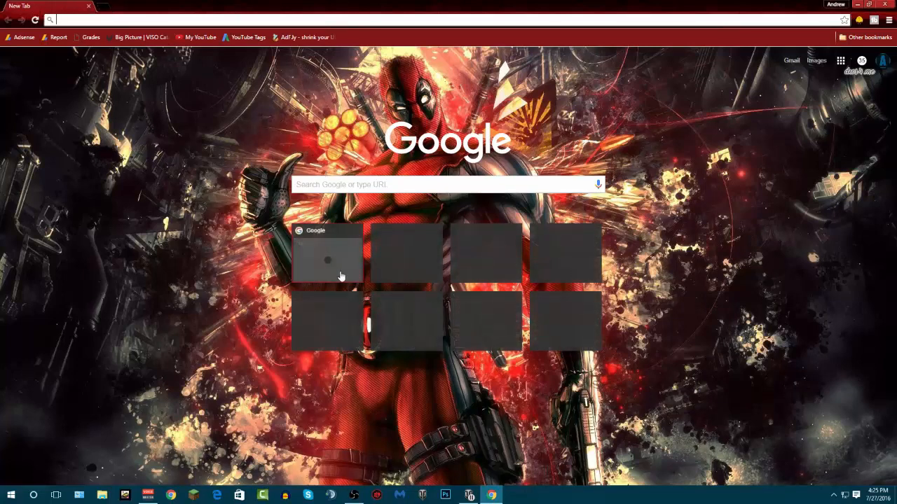
mouse_move(546, 229)
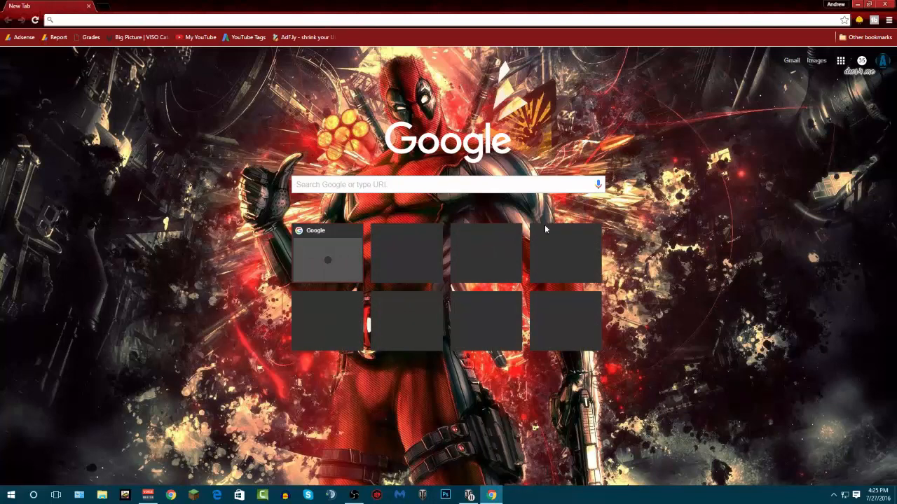
mouse_move(553, 143)
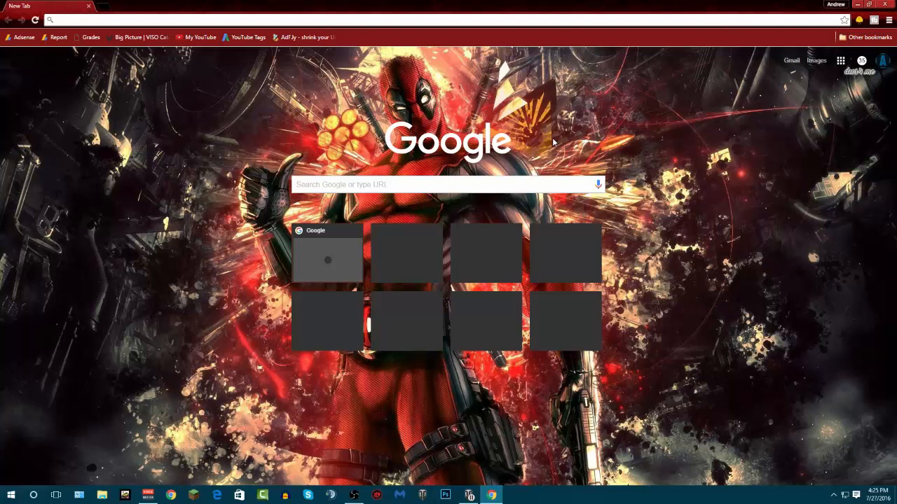
mouse_move(590, 130)
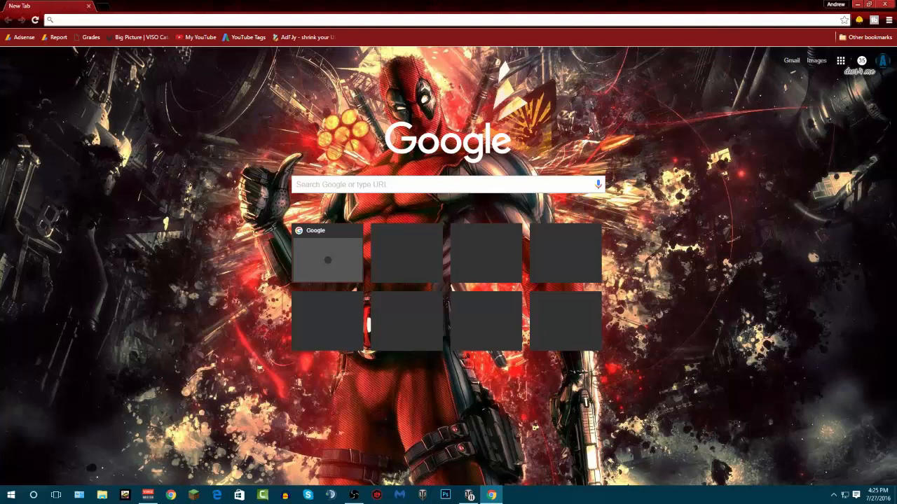